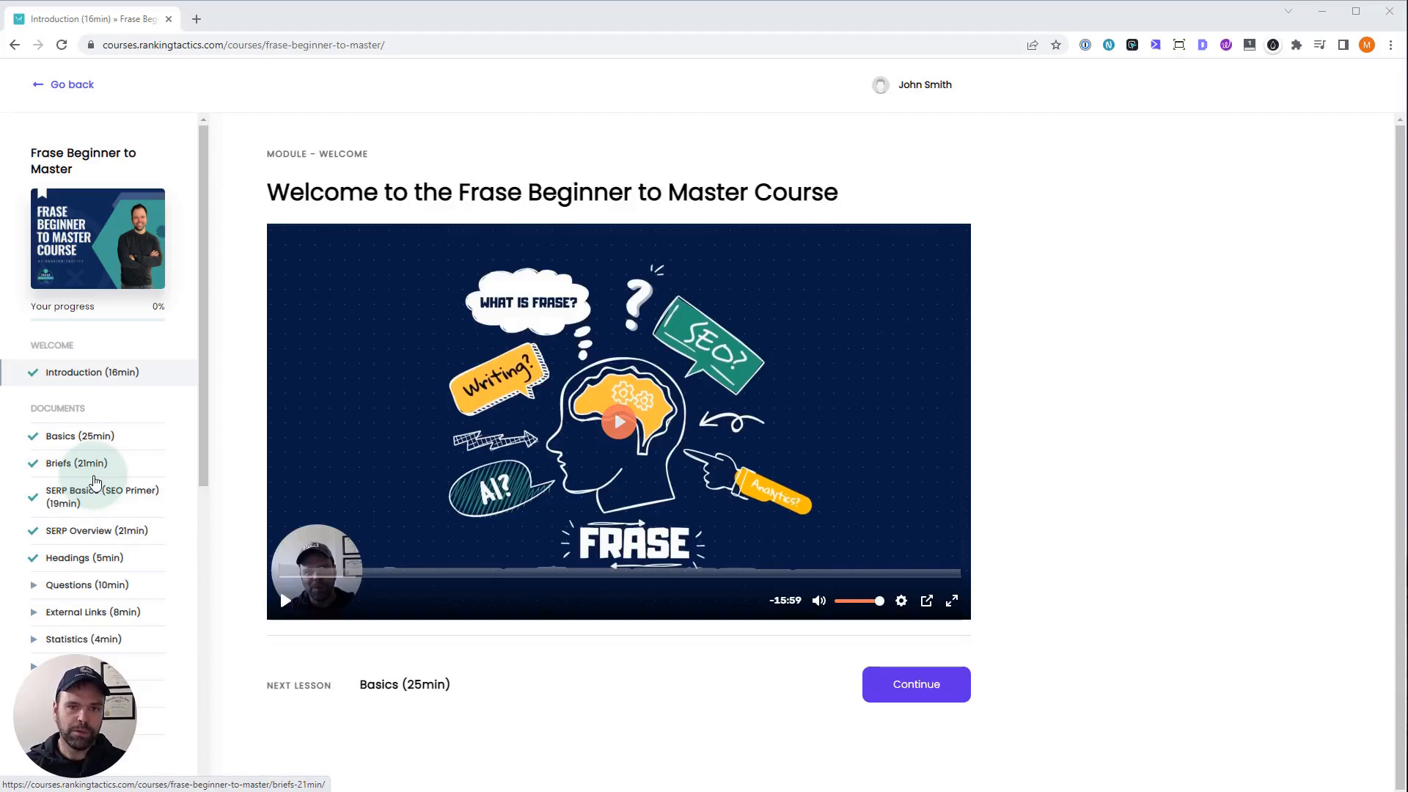
{"action": "scroll", "scroll_direction": "down", "scroll_amount": 3}
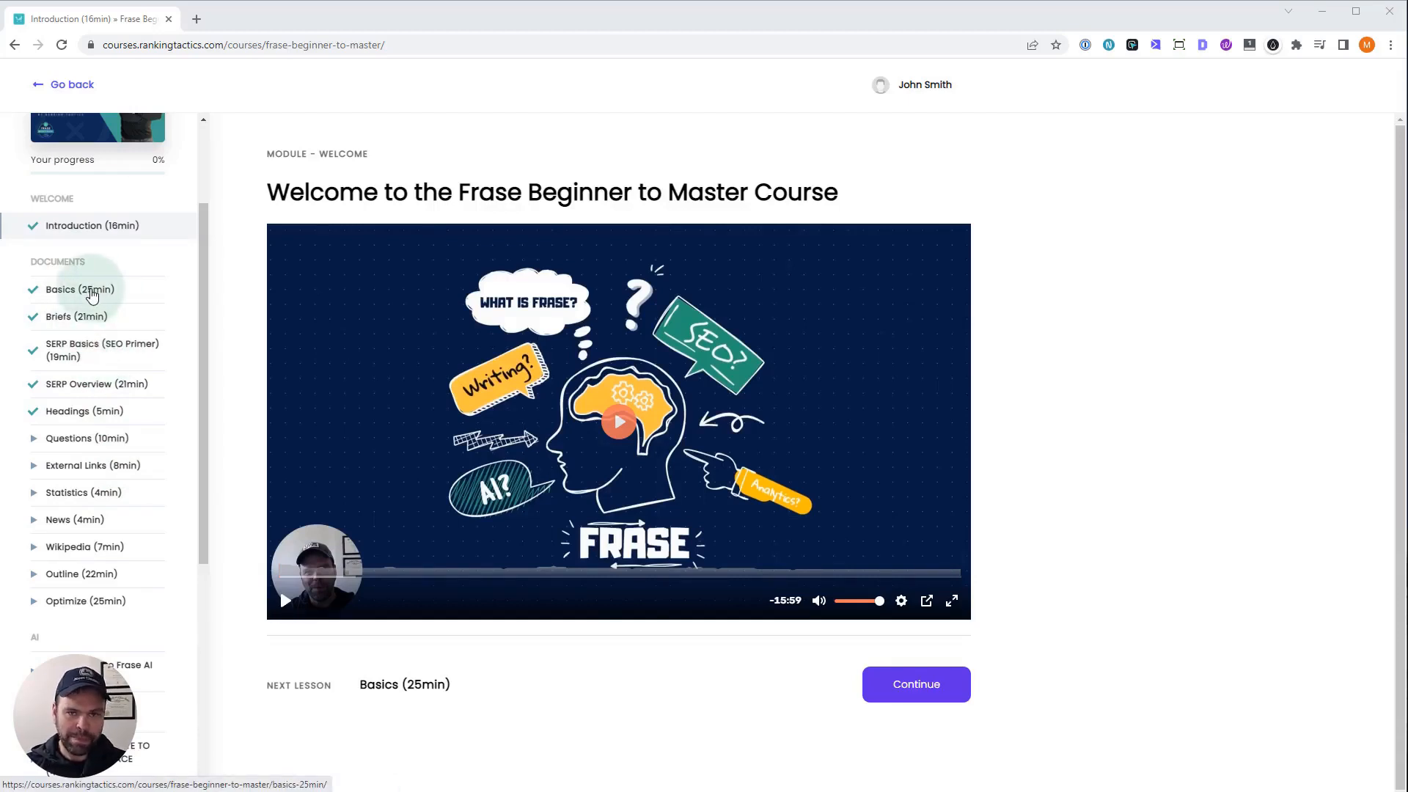
{"action": "mouse_move", "coordinate": [101, 321]}
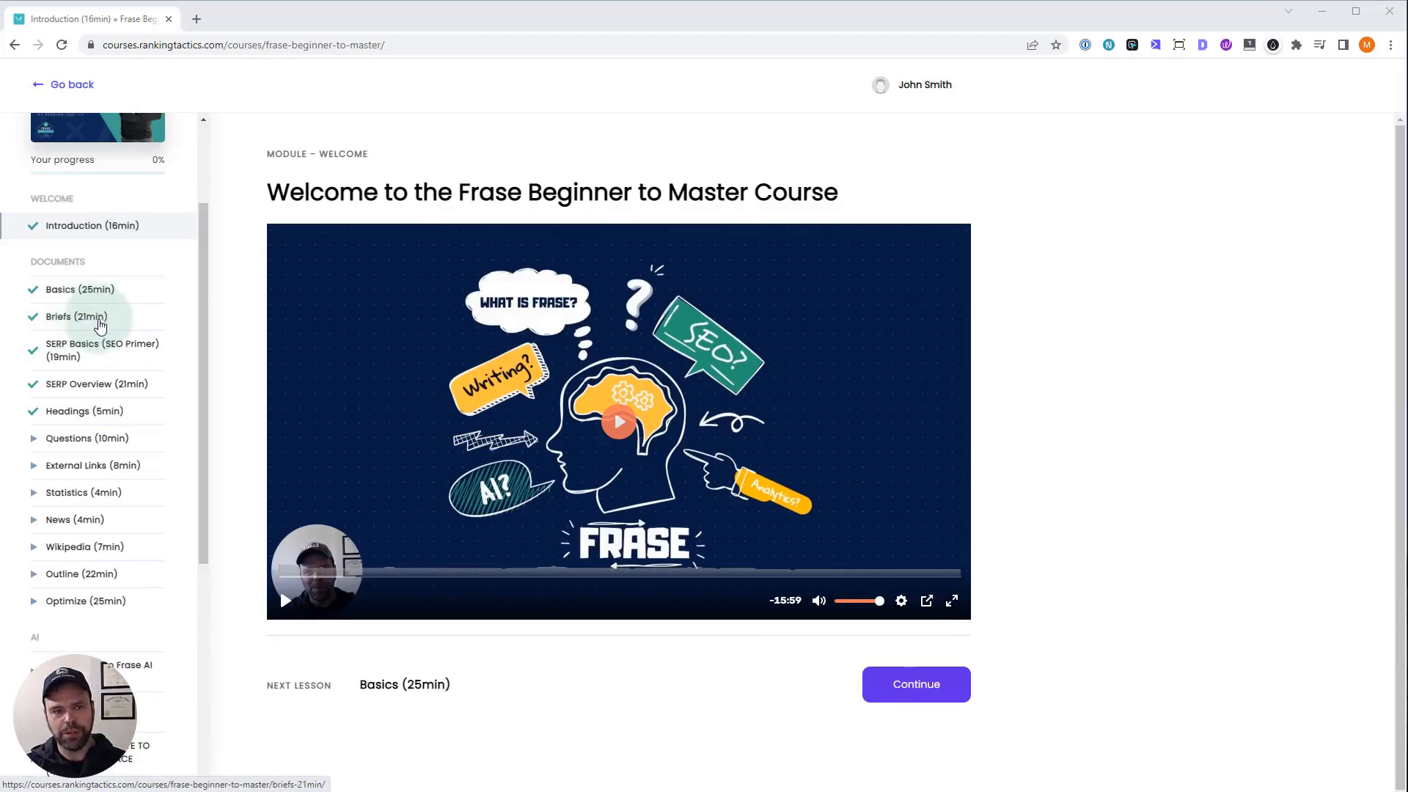
{"action": "mouse_move", "coordinate": [102, 350]}
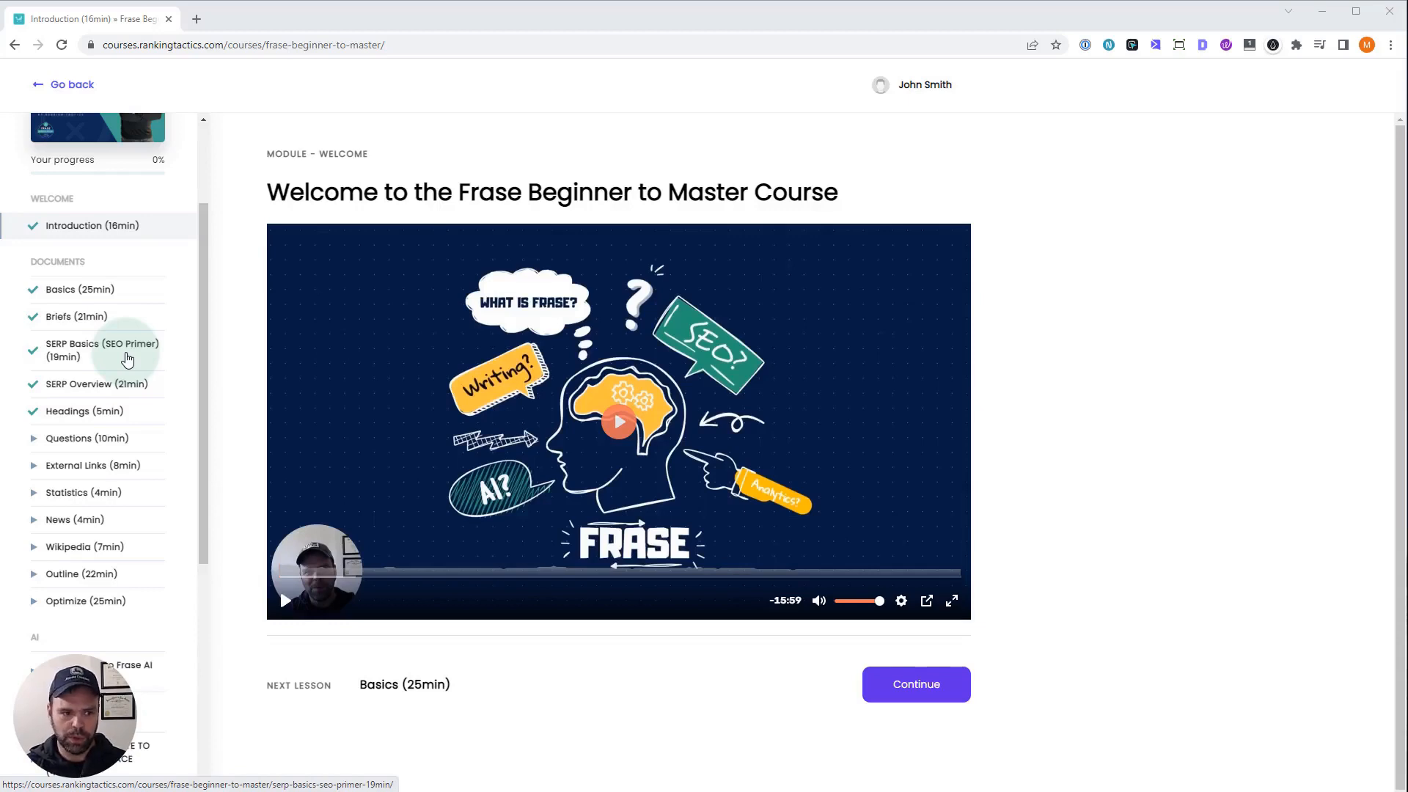
{"action": "mouse_move", "coordinate": [135, 384]}
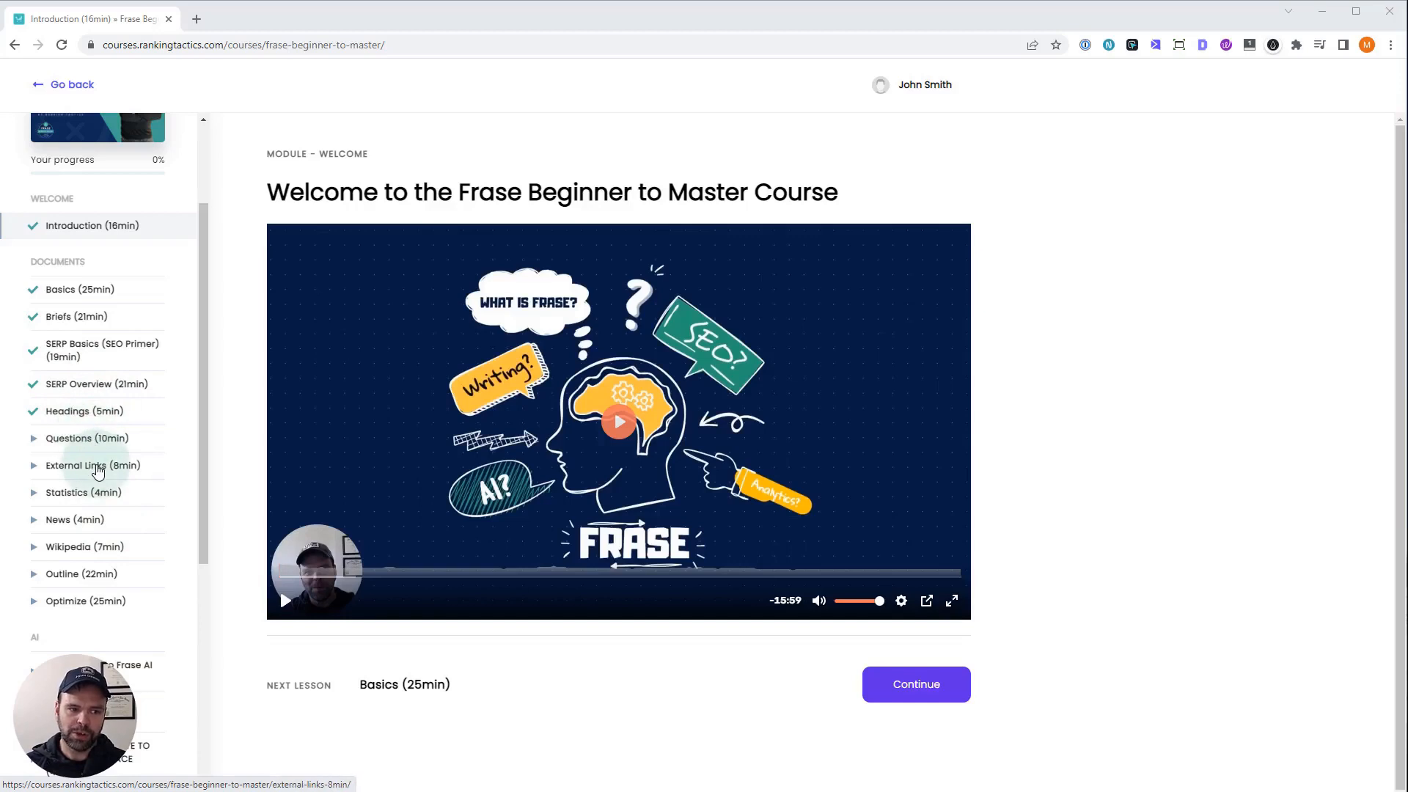
{"action": "mouse_move", "coordinate": [128, 549]}
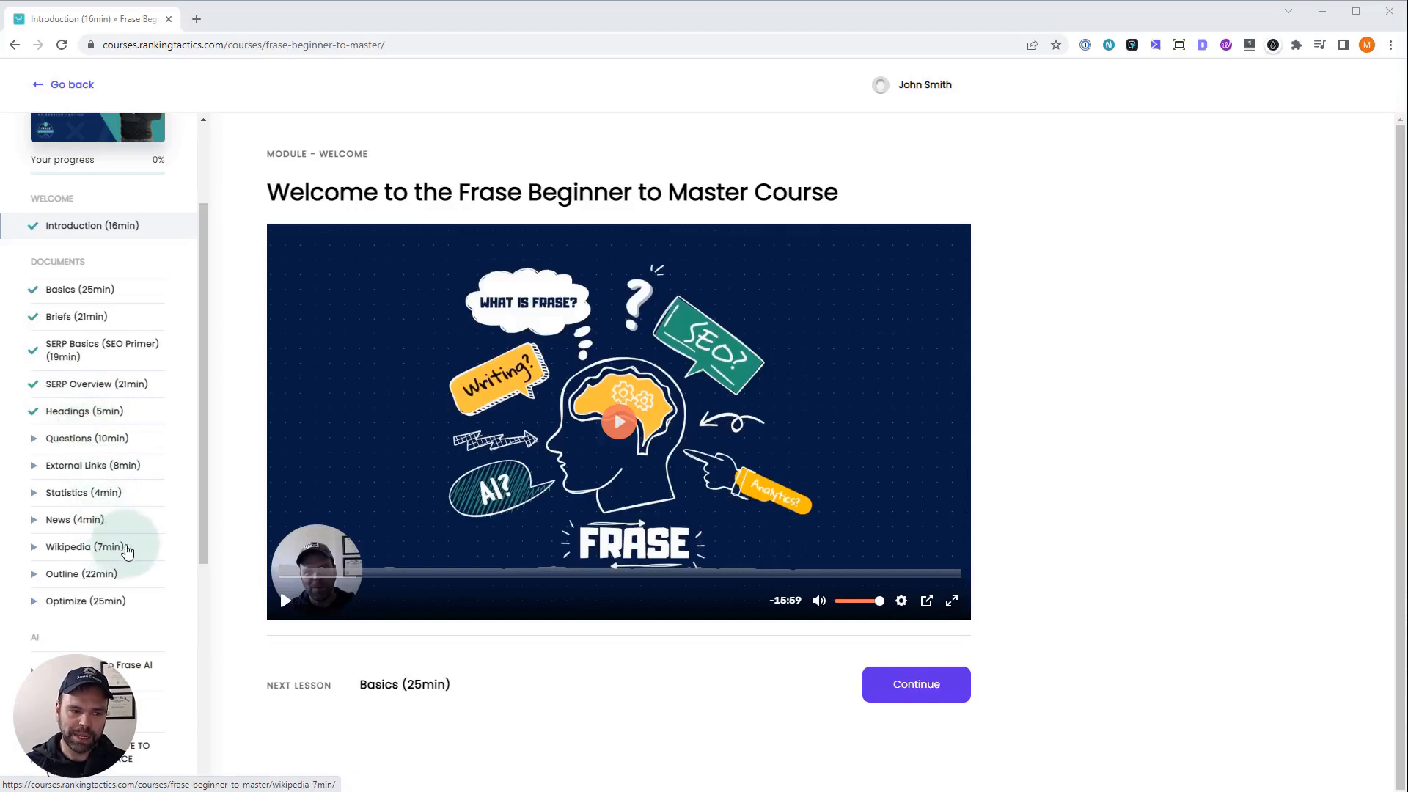
{"action": "mouse_move", "coordinate": [133, 500]}
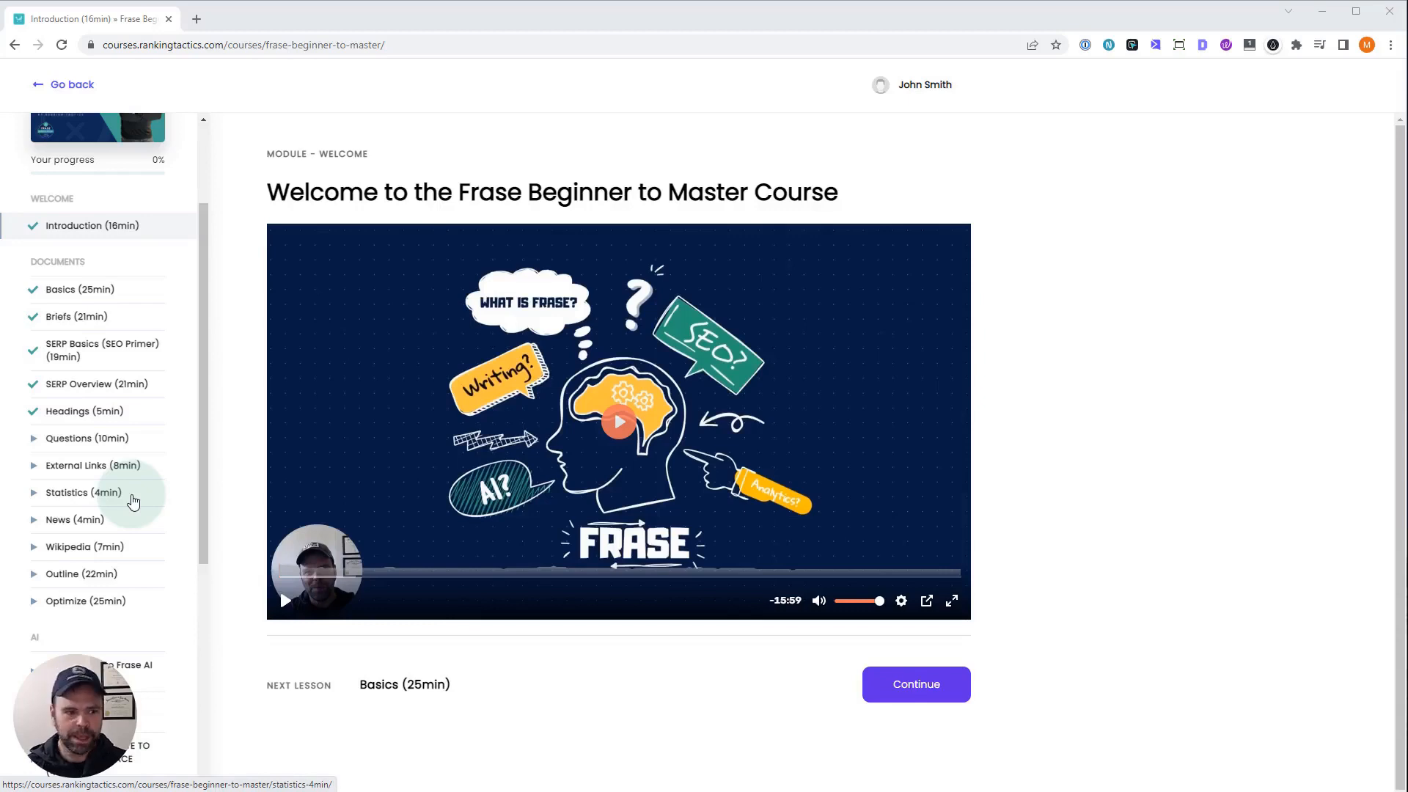
{"action": "mouse_move", "coordinate": [106, 579]}
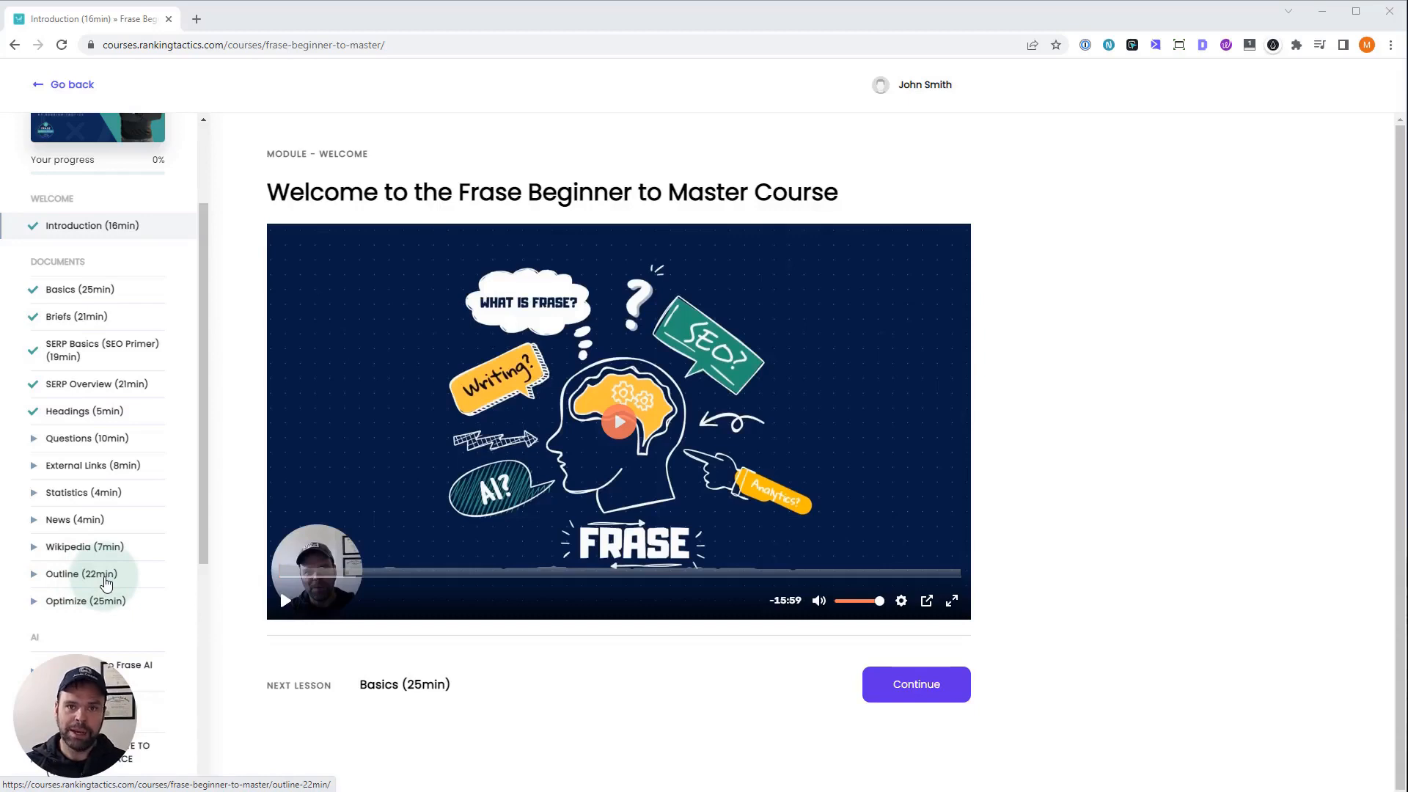
{"action": "mouse_move", "coordinate": [95, 604]}
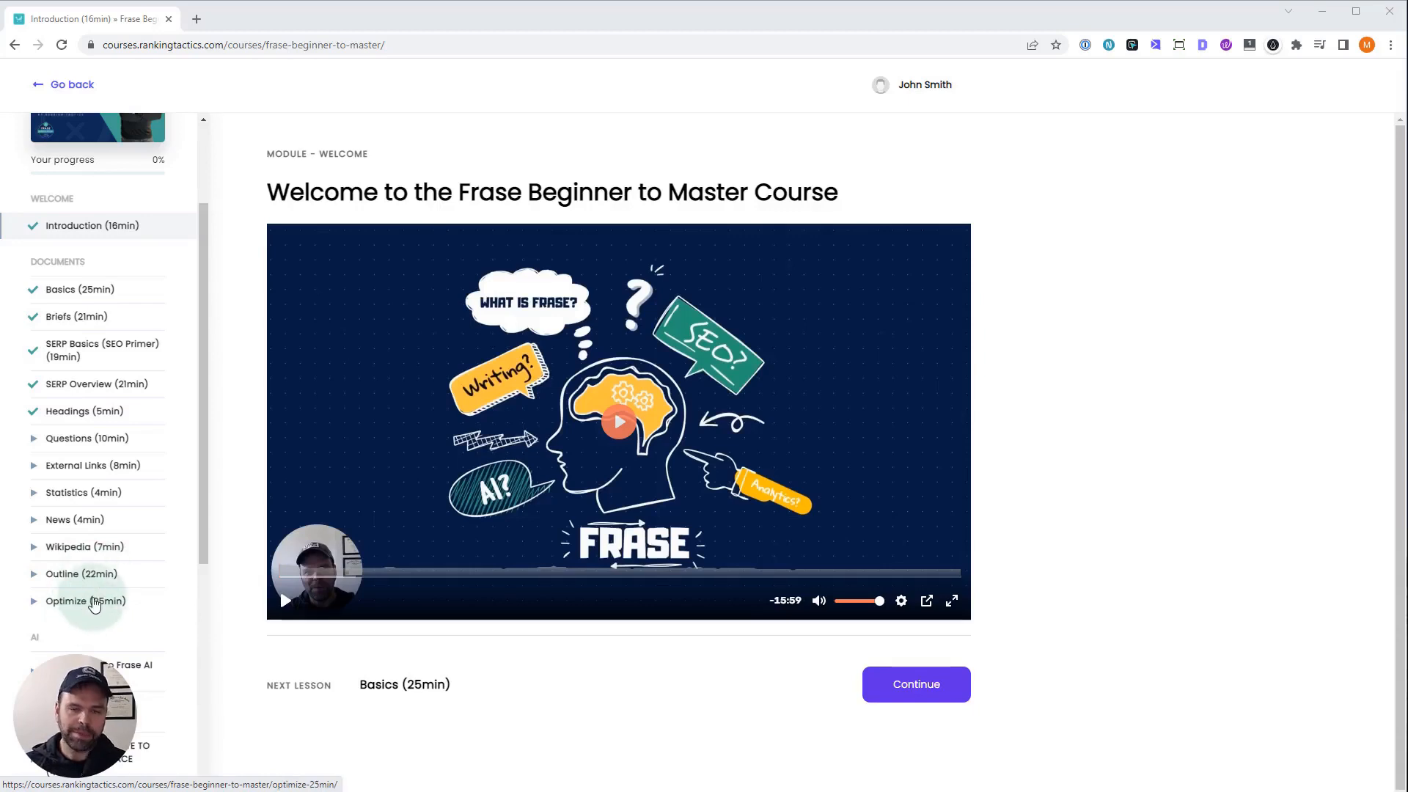
{"action": "scroll", "scroll_direction": "down", "scroll_amount": 3}
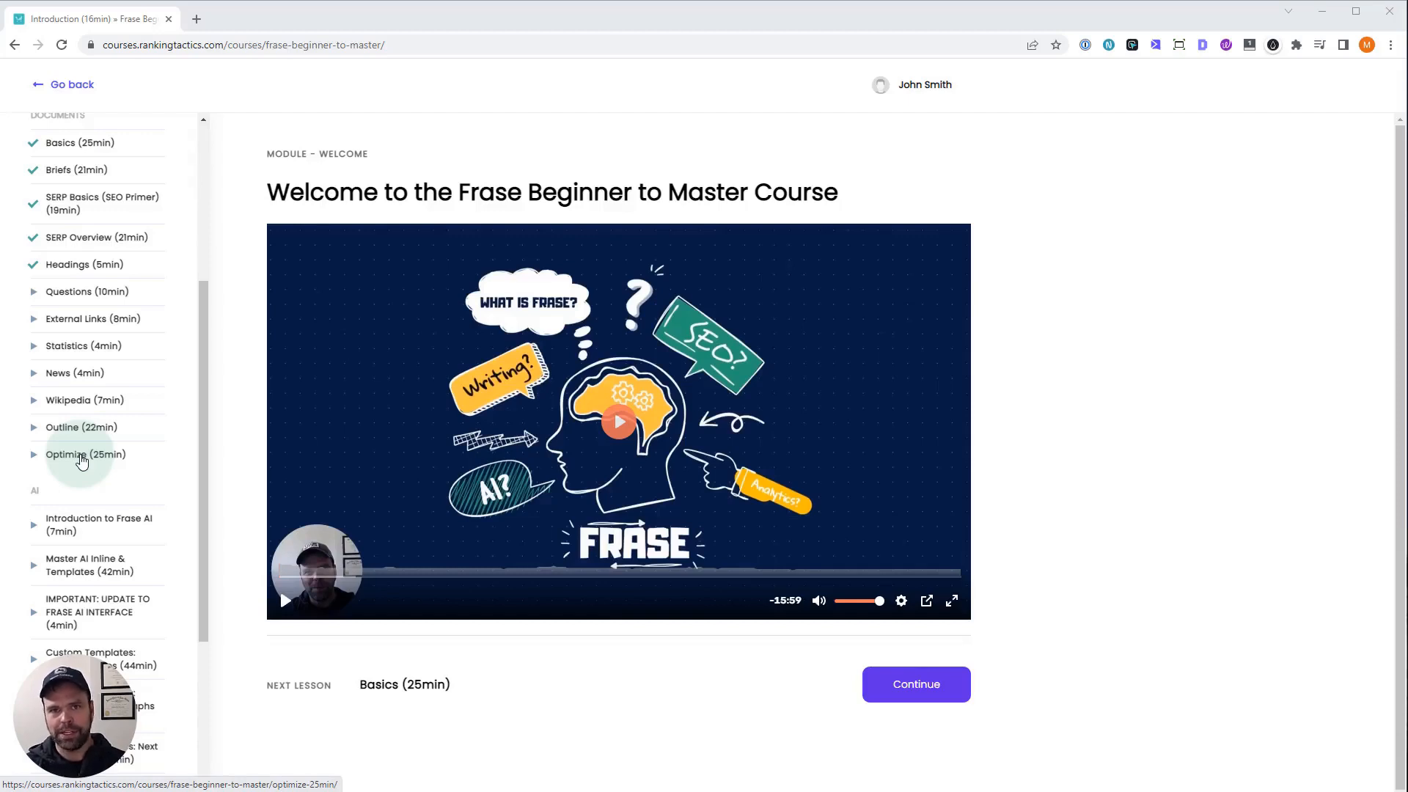
{"action": "mouse_move", "coordinate": [69, 463]}
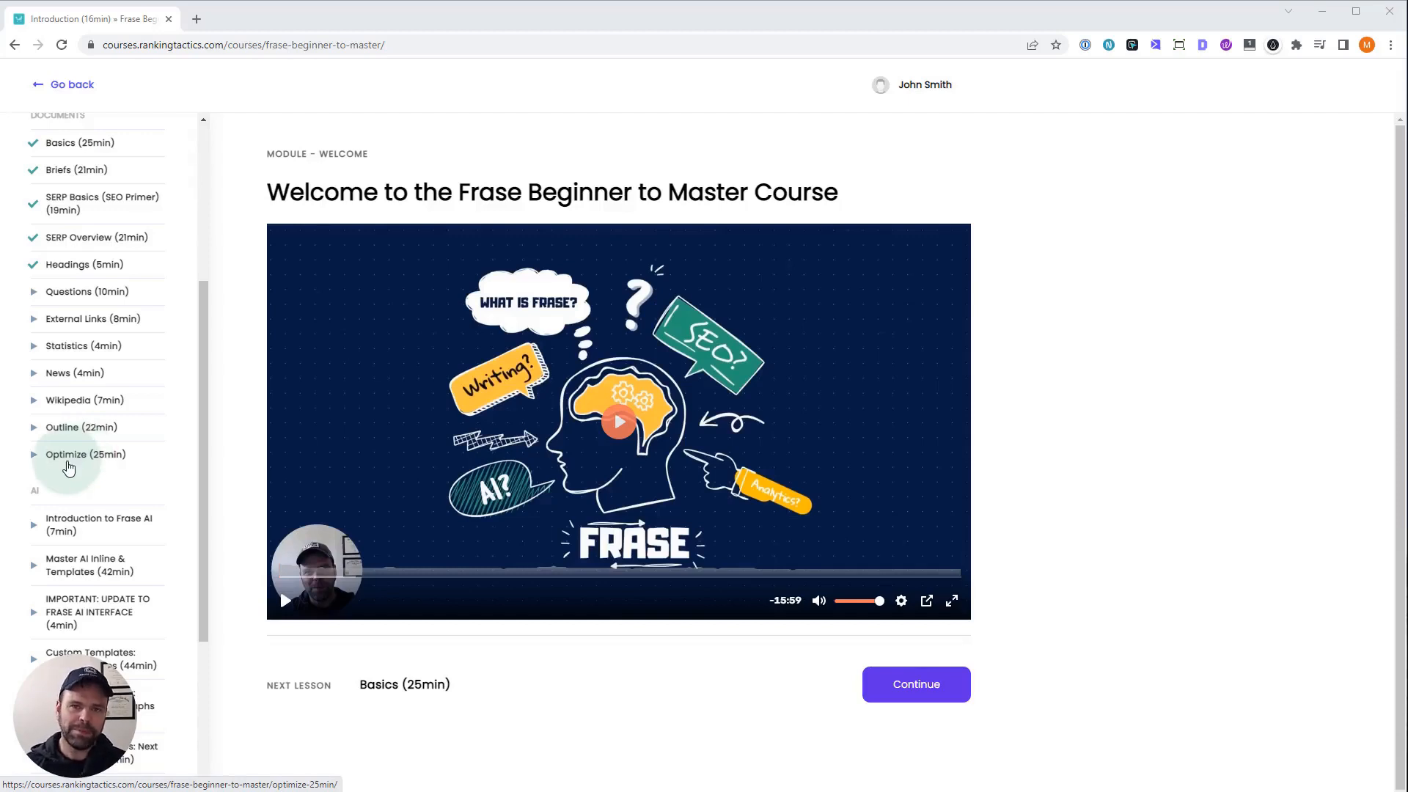
{"action": "scroll", "scroll_direction": "down", "scroll_amount": 3}
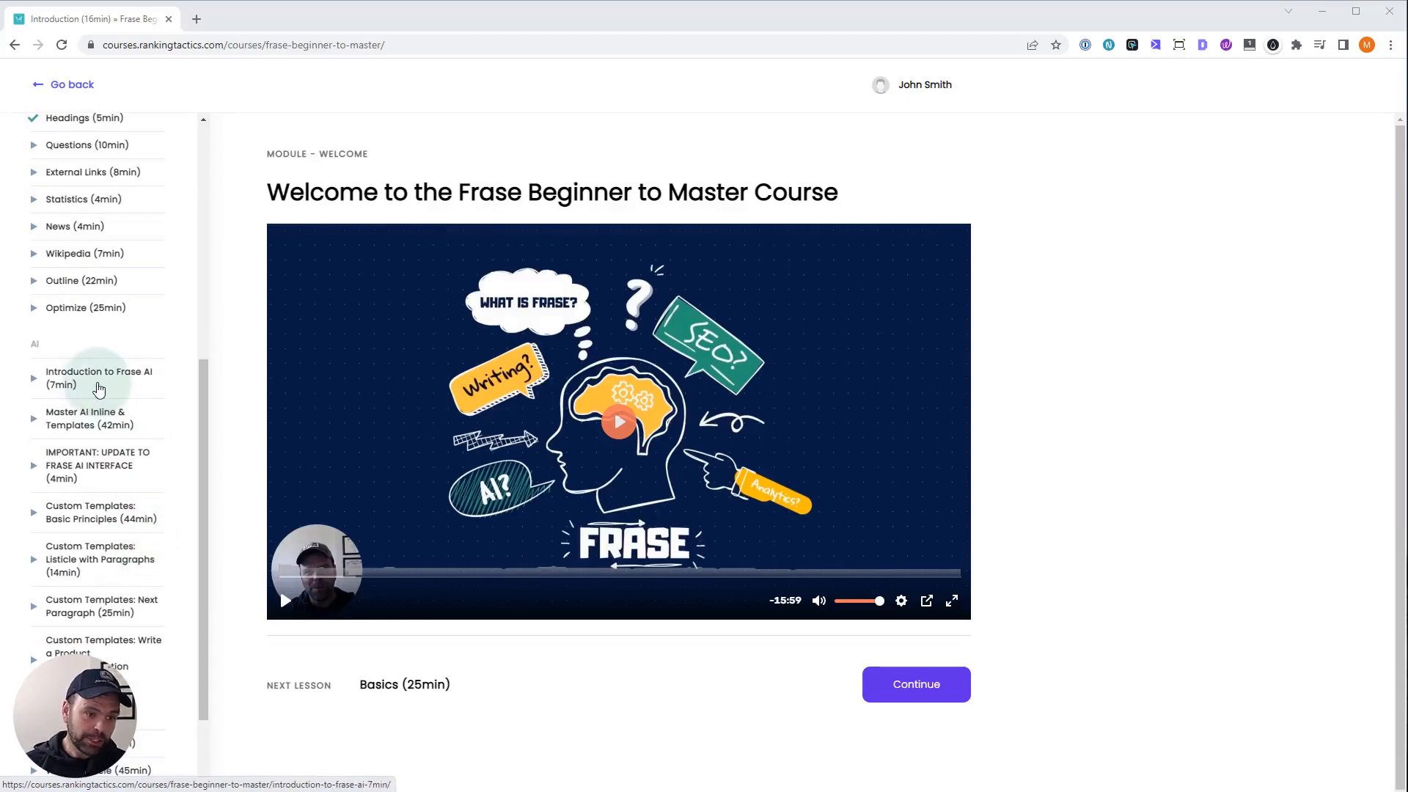
{"action": "mouse_move", "coordinate": [106, 425]}
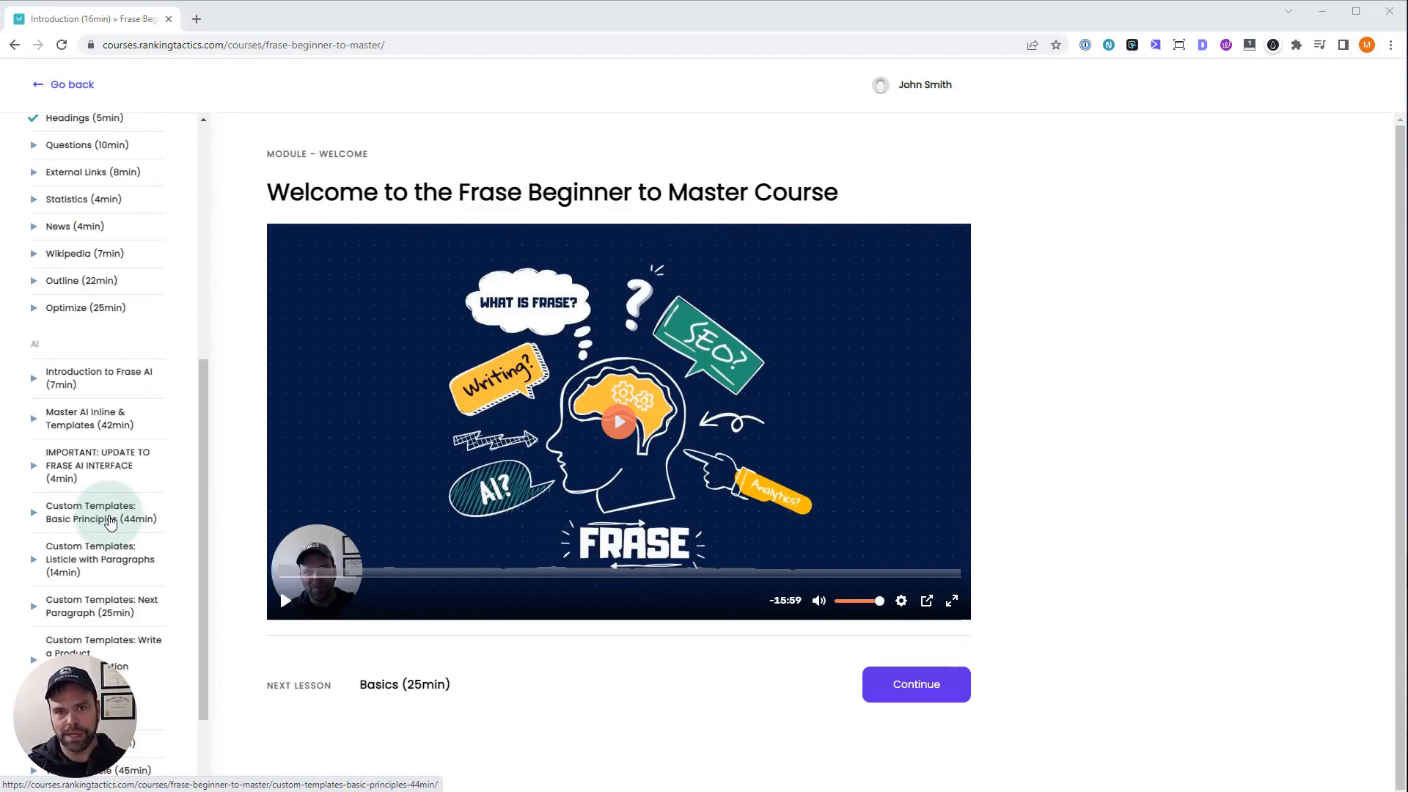
{"action": "mouse_move", "coordinate": [101, 559]}
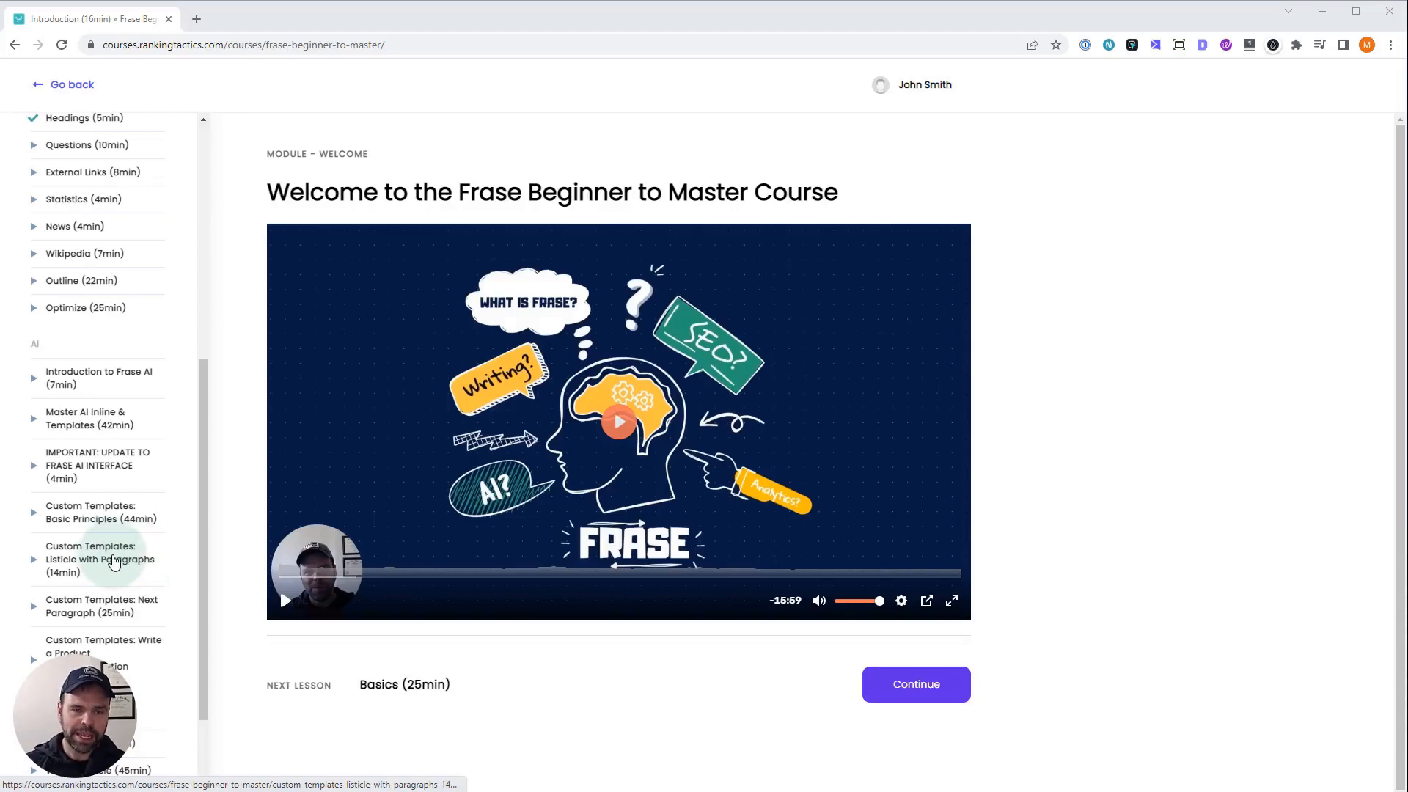
{"action": "mouse_move", "coordinate": [97, 579]}
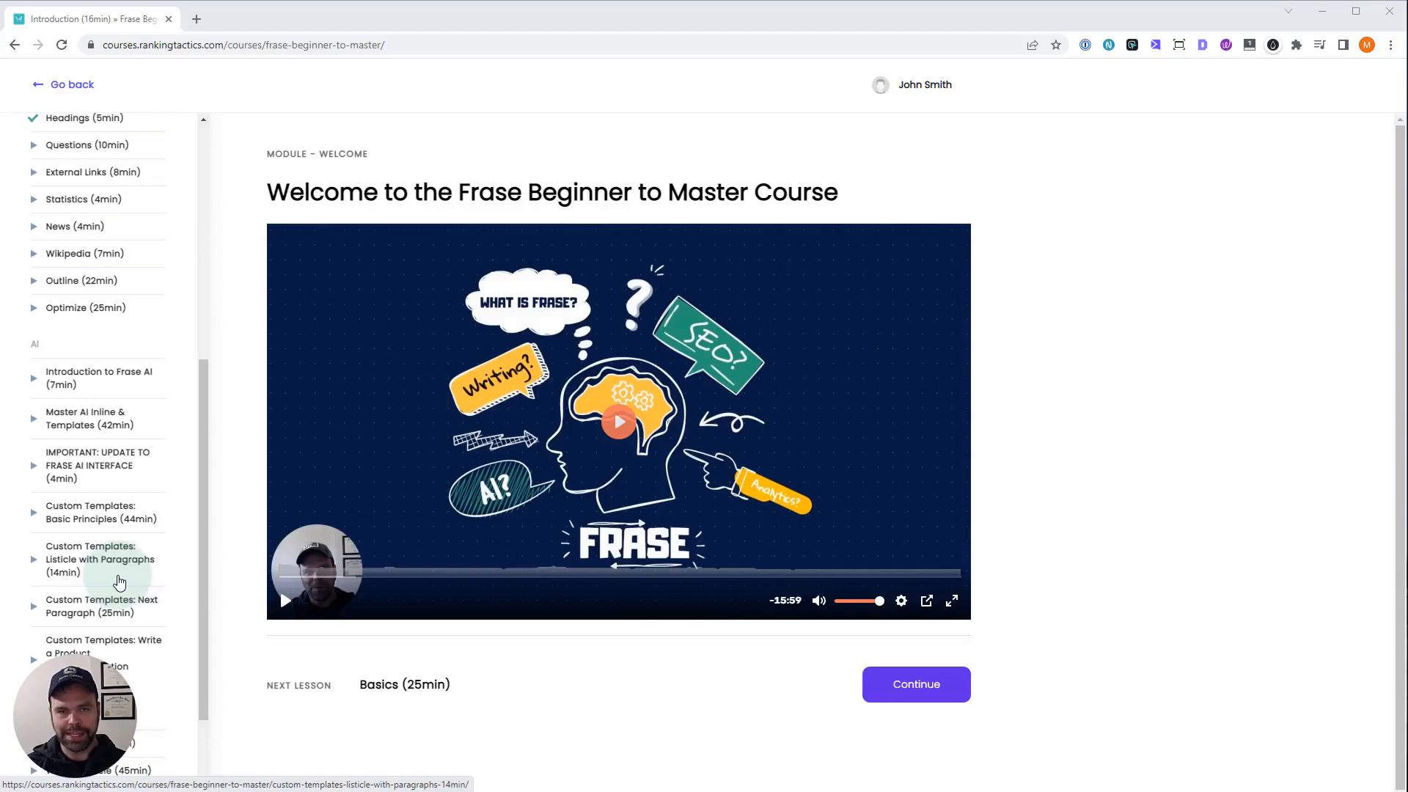
{"action": "scroll", "scroll_direction": "down", "scroll_amount": 3}
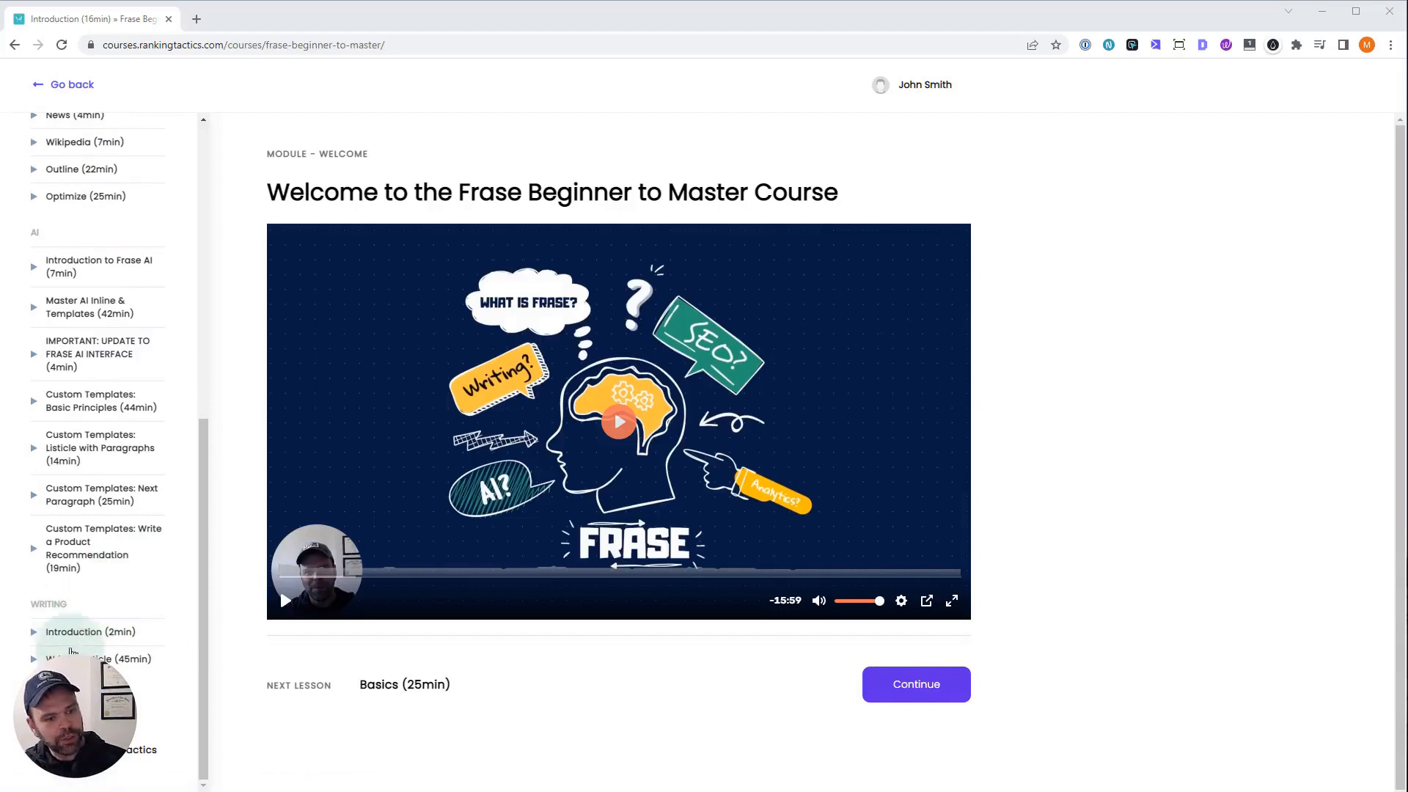
{"action": "mouse_move", "coordinate": [99, 659]}
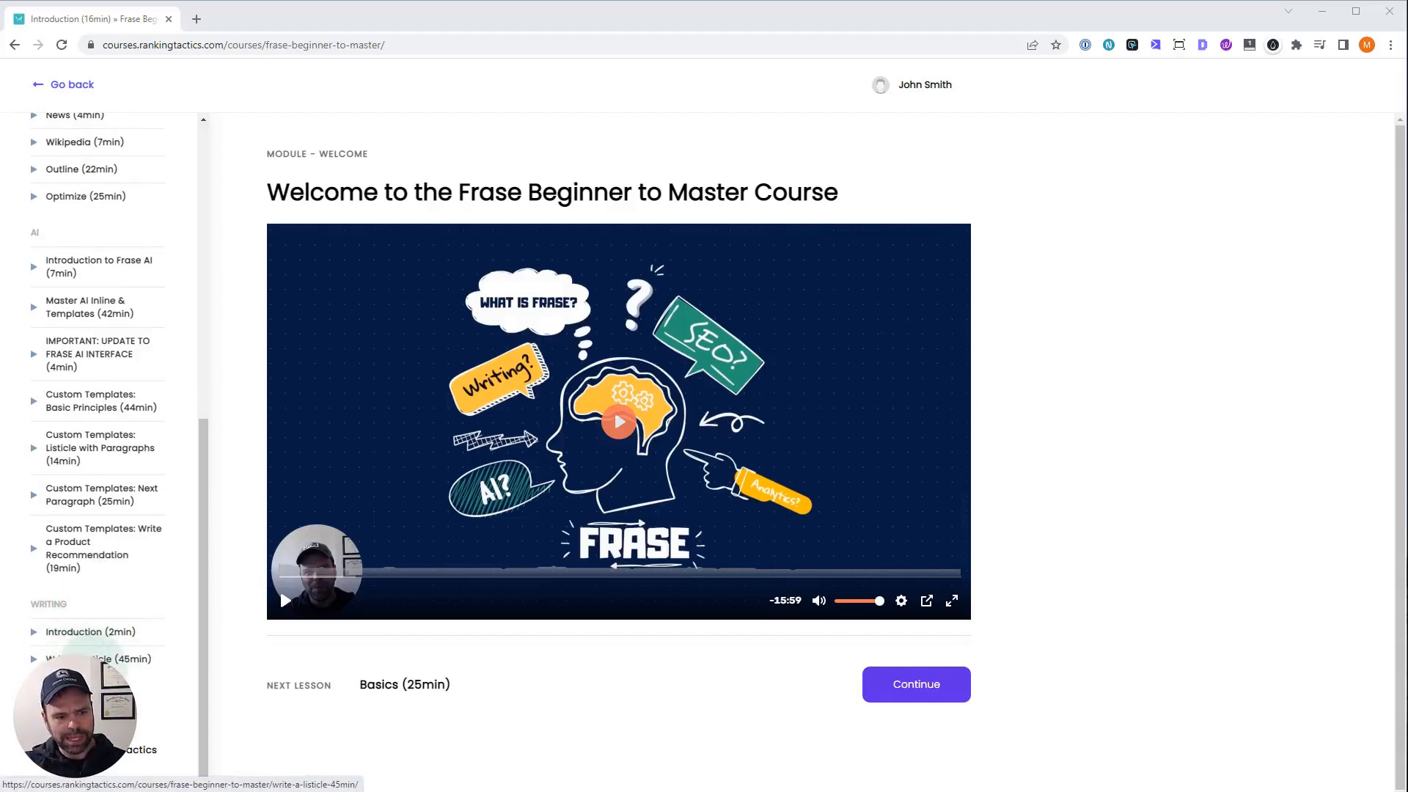